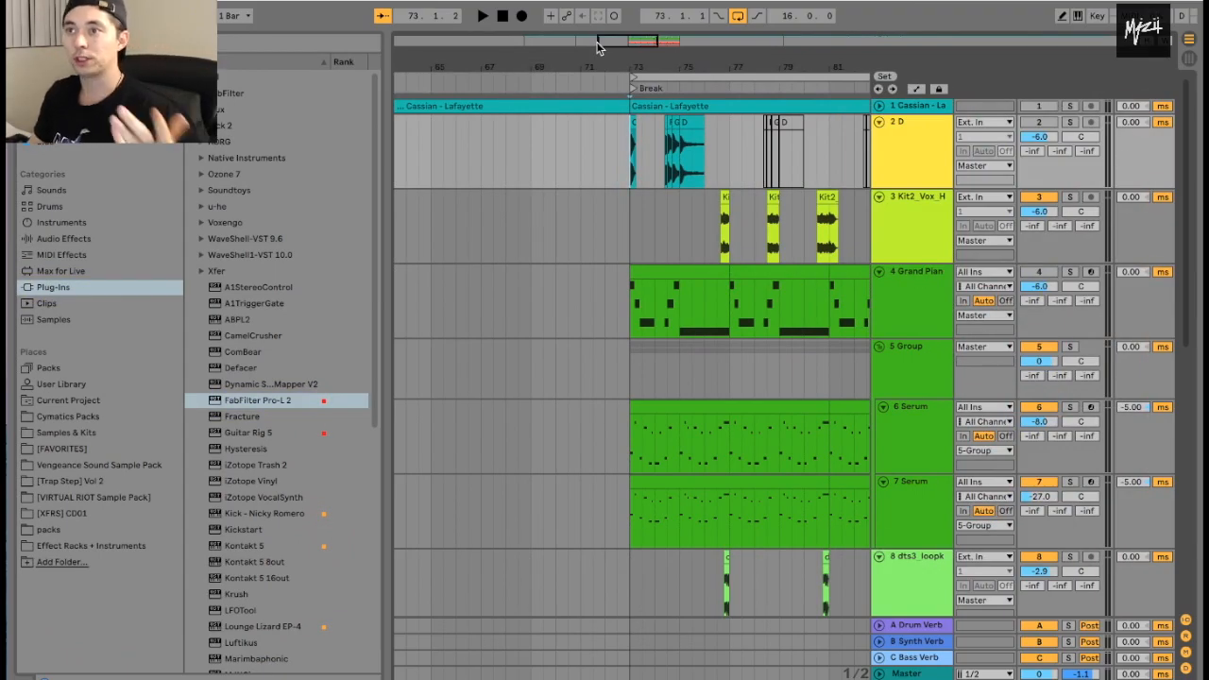
{"action": "mouse_move", "coordinate": [689, 68]}
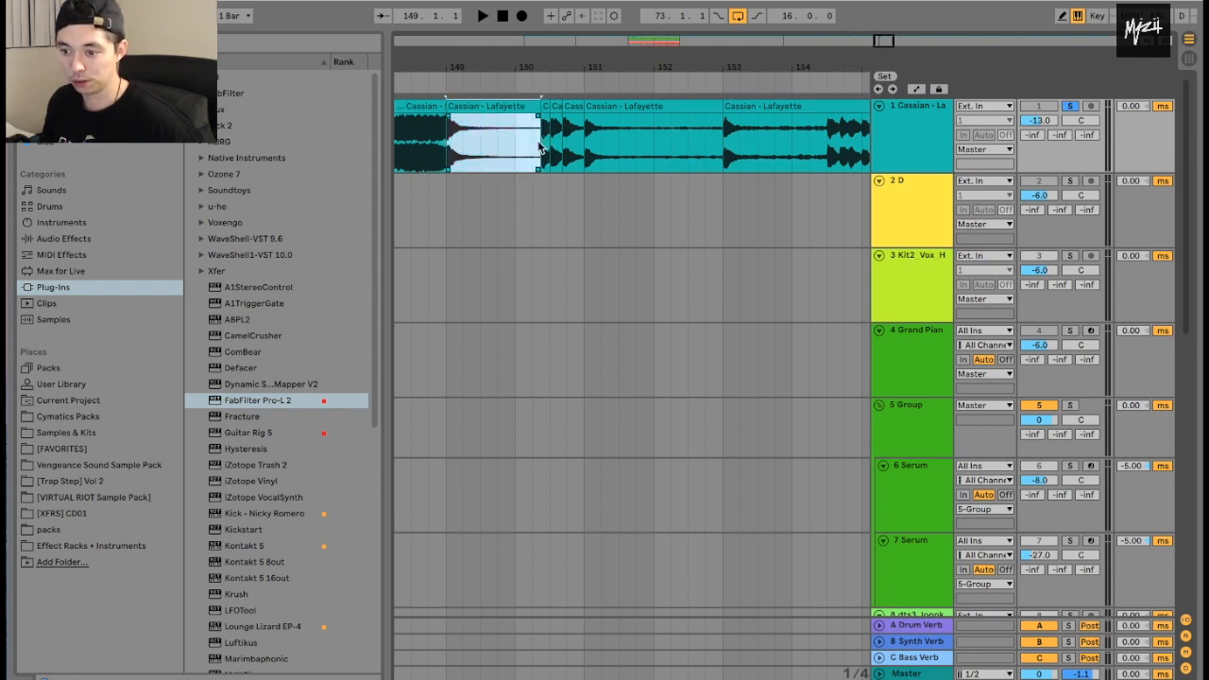
Step: Split the reference clip at two section boundaries around bar 149 and rename a new piece
{"action": "key", "text": "cmd+e"}
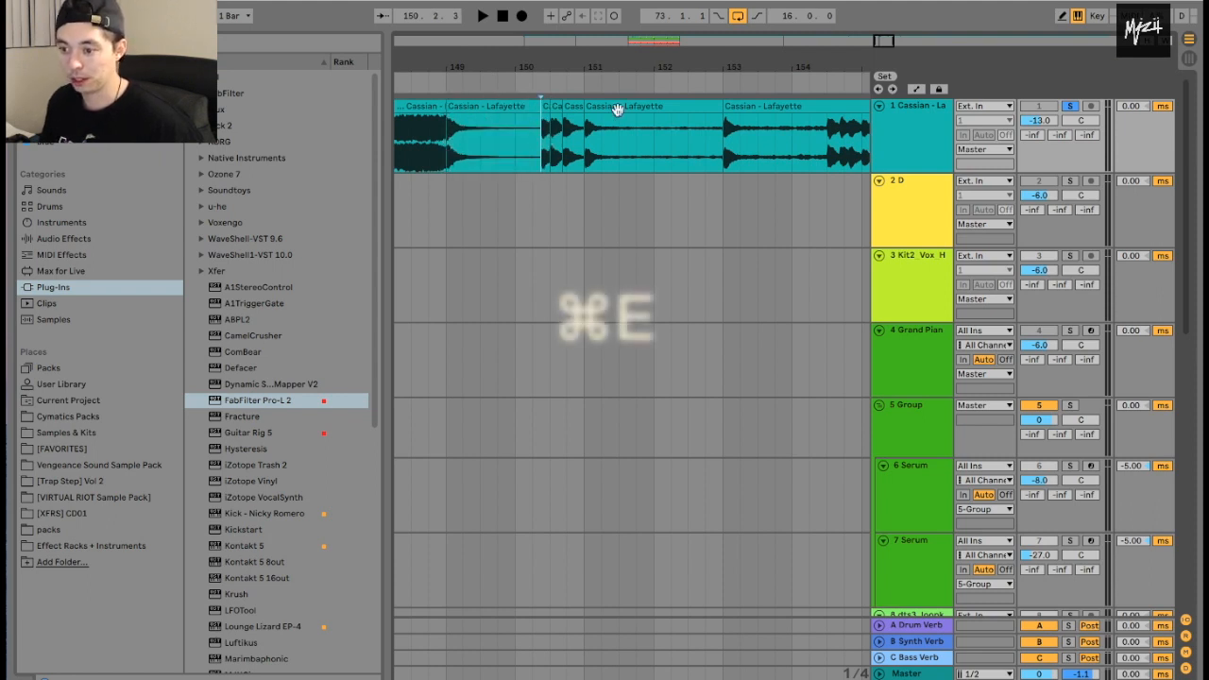
{"action": "key", "text": "cmd+e"}
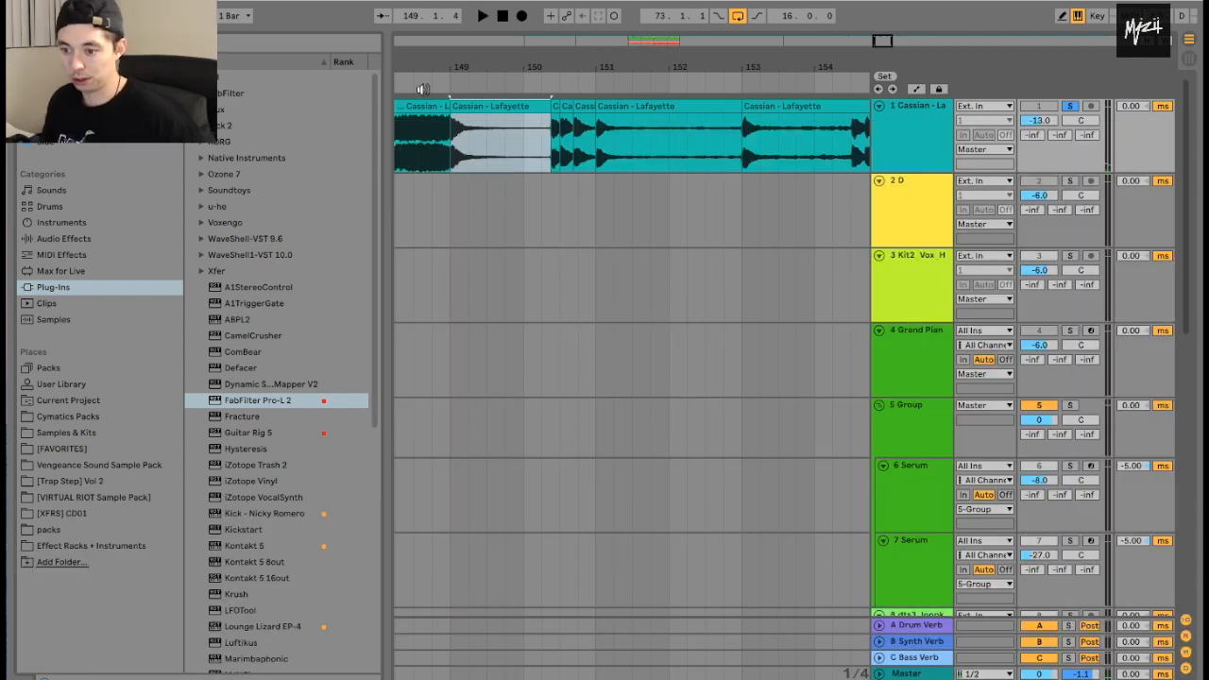
{"action": "key", "text": "cmd+r"}
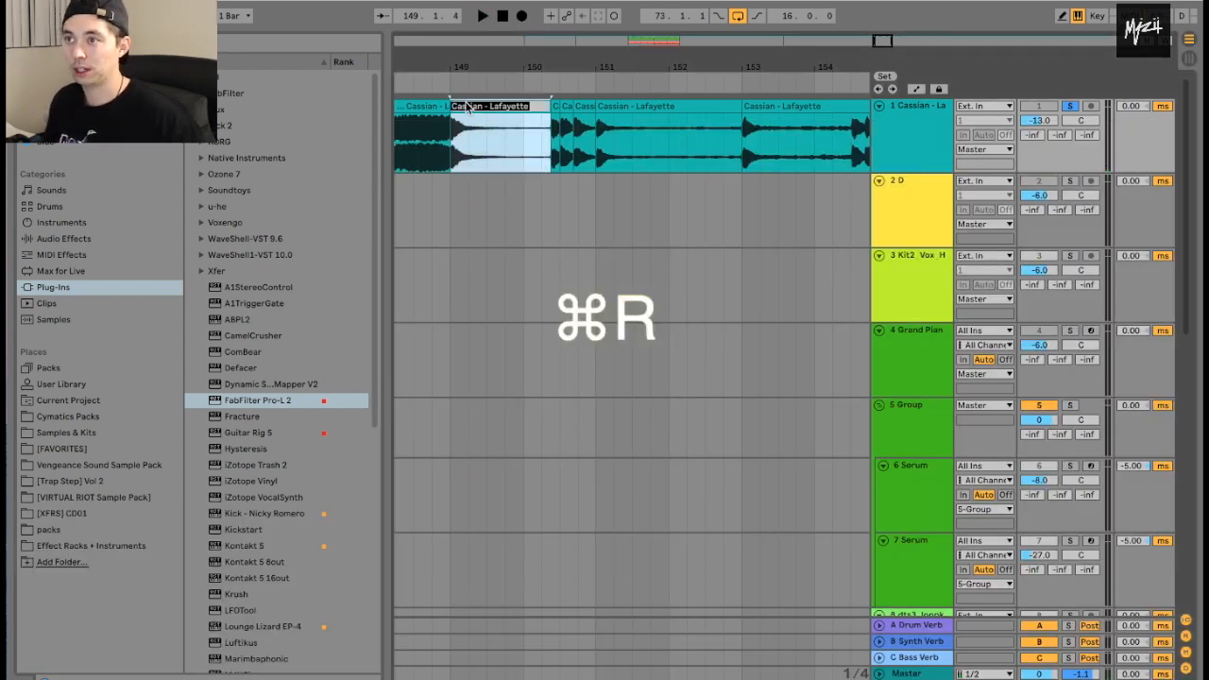
{"action": "key", "text": "cmd+r"}
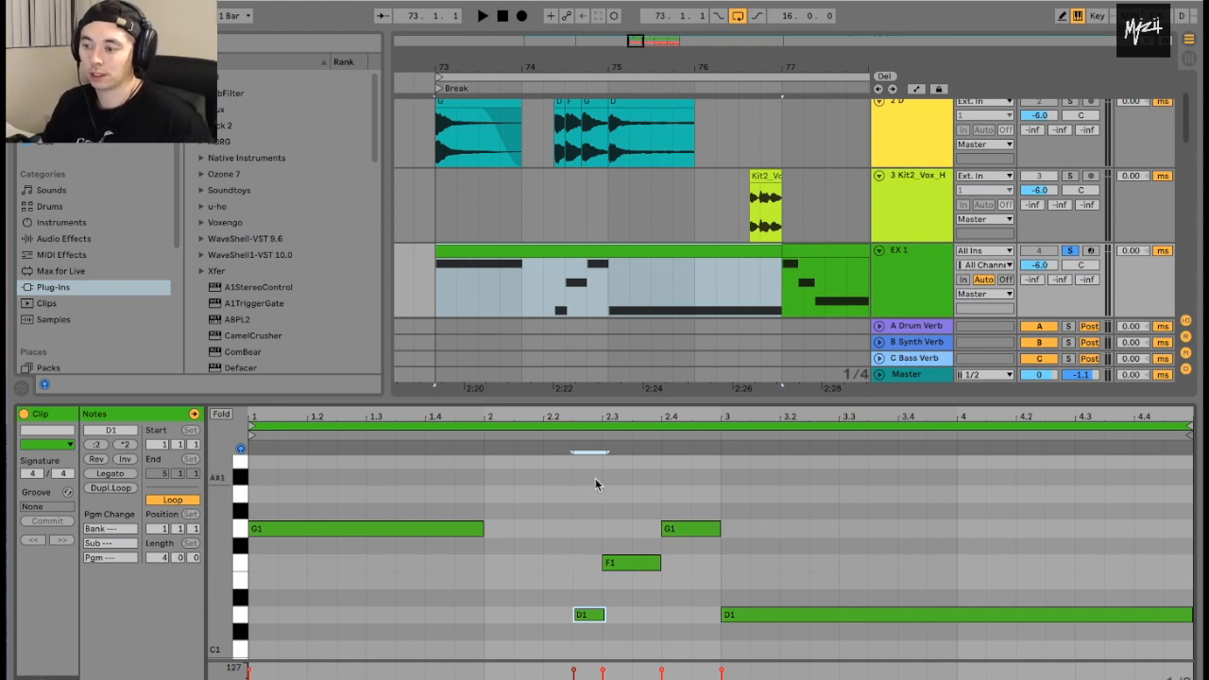
{"action": "left_click", "coordinate": [482, 15]}
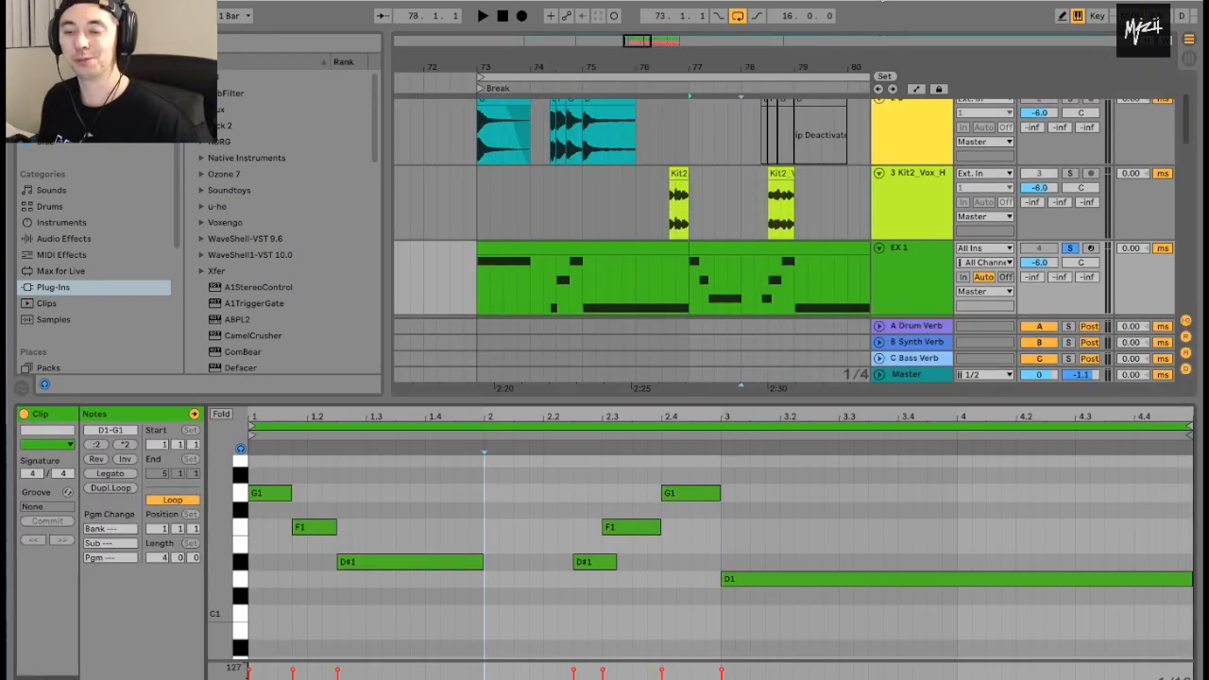
{"action": "mouse_move", "coordinate": [544, 159]}
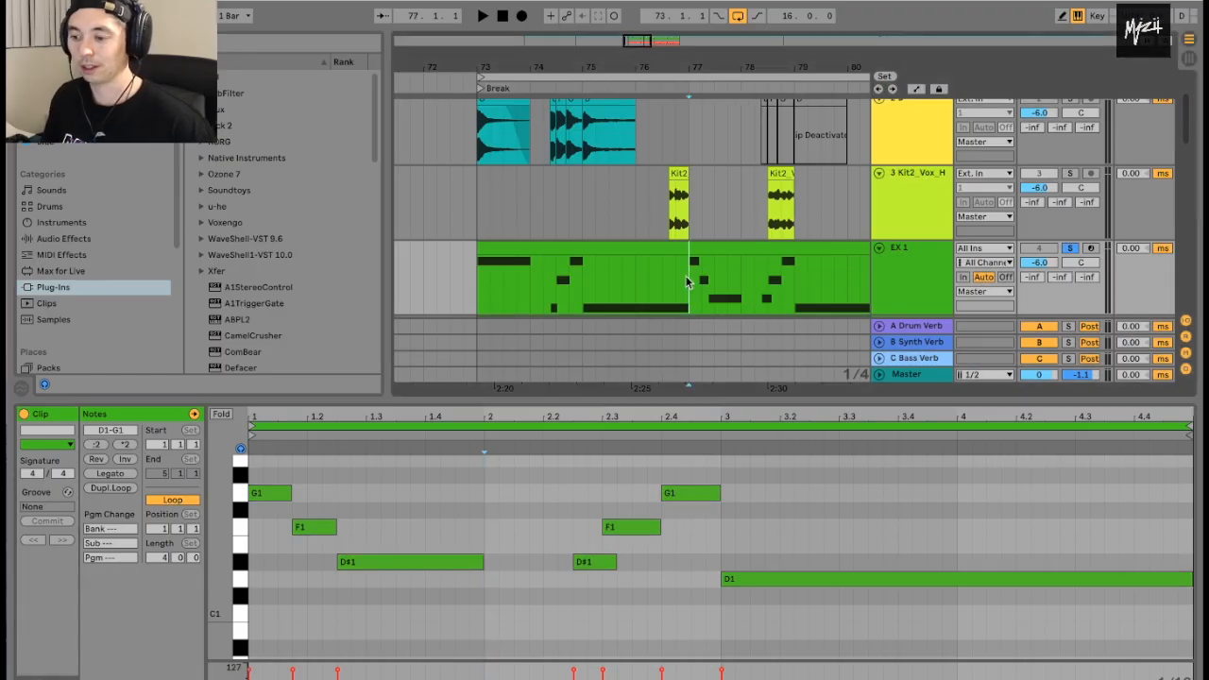
Step: Select the EX 1 staircase pattern clip to repeat it along the Break section
{"action": "left_click", "coordinate": [480, 15]}
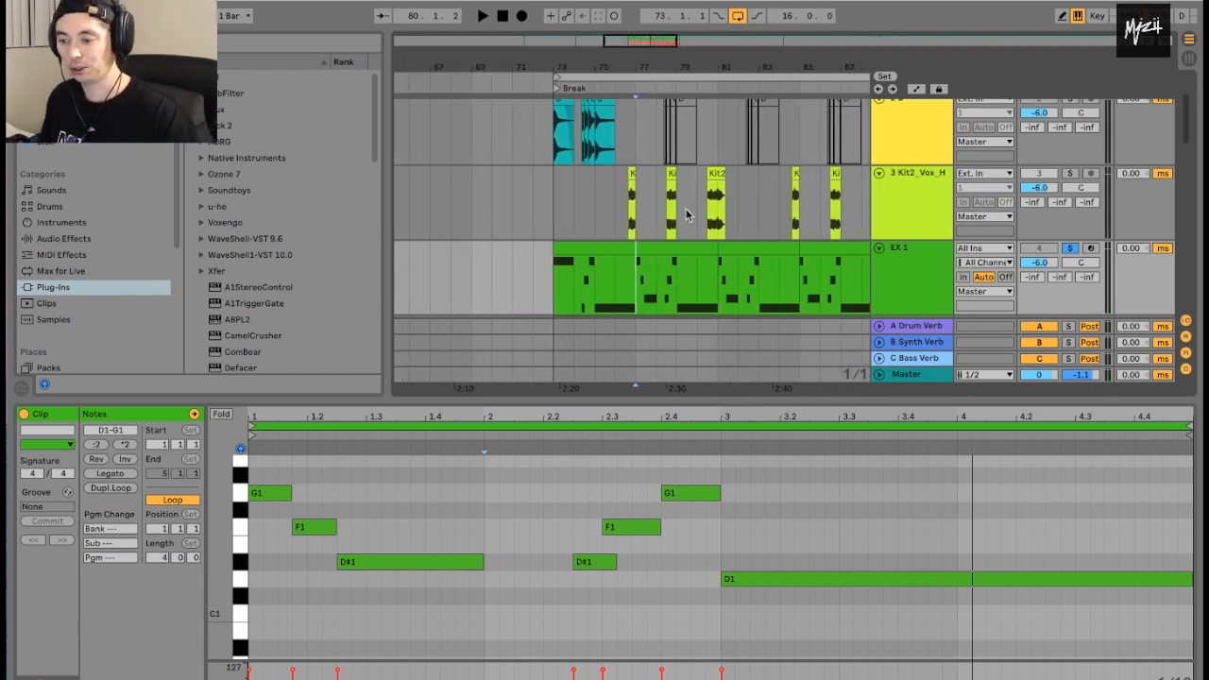
{"action": "scroll", "scroll_direction": "down", "scroll_amount": 3}
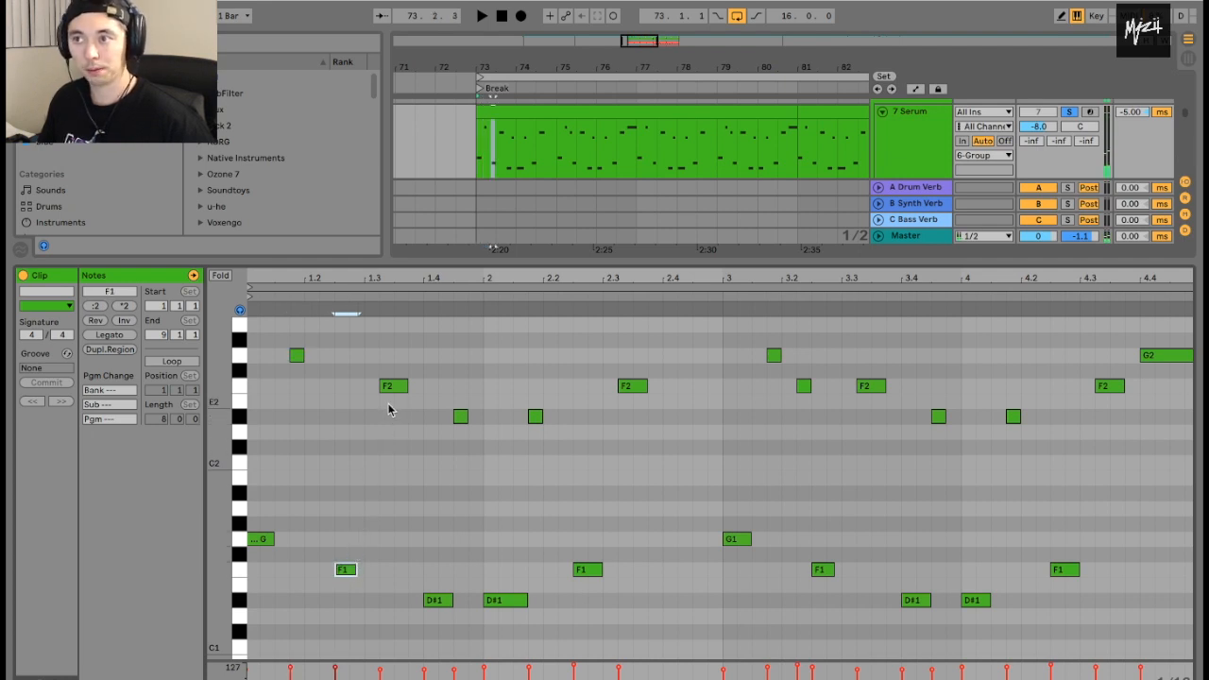
{"action": "left_click", "coordinate": [393, 386]}
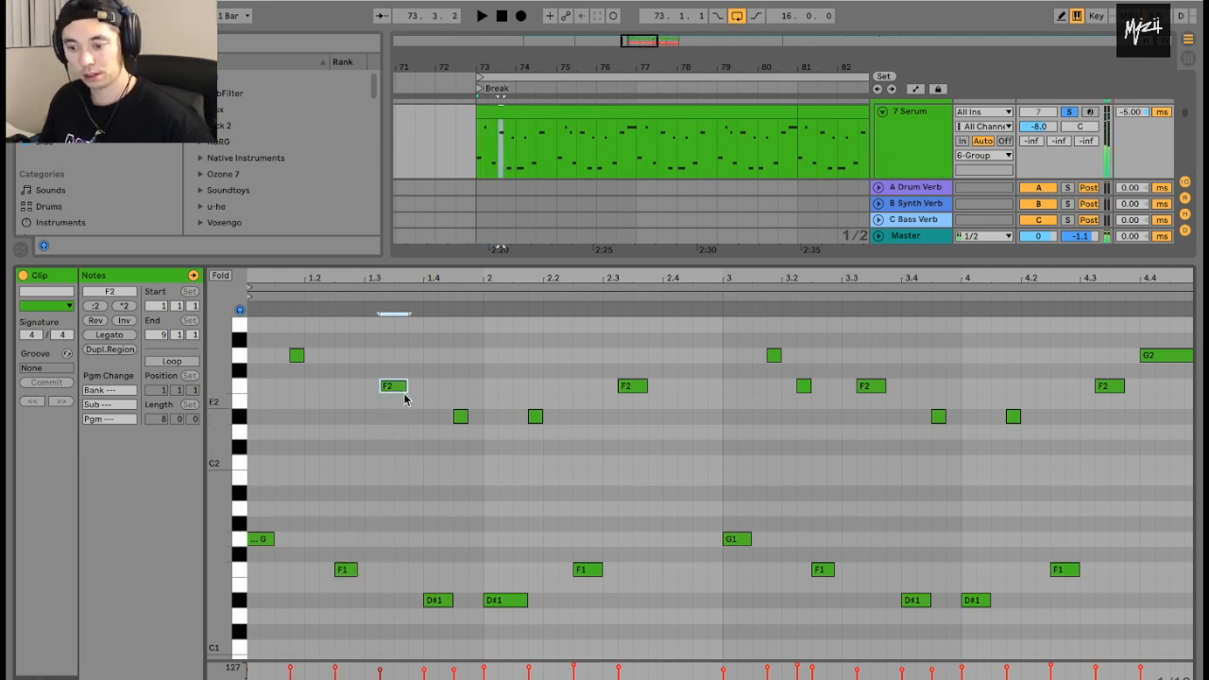
{"action": "left_click", "coordinate": [438, 601]}
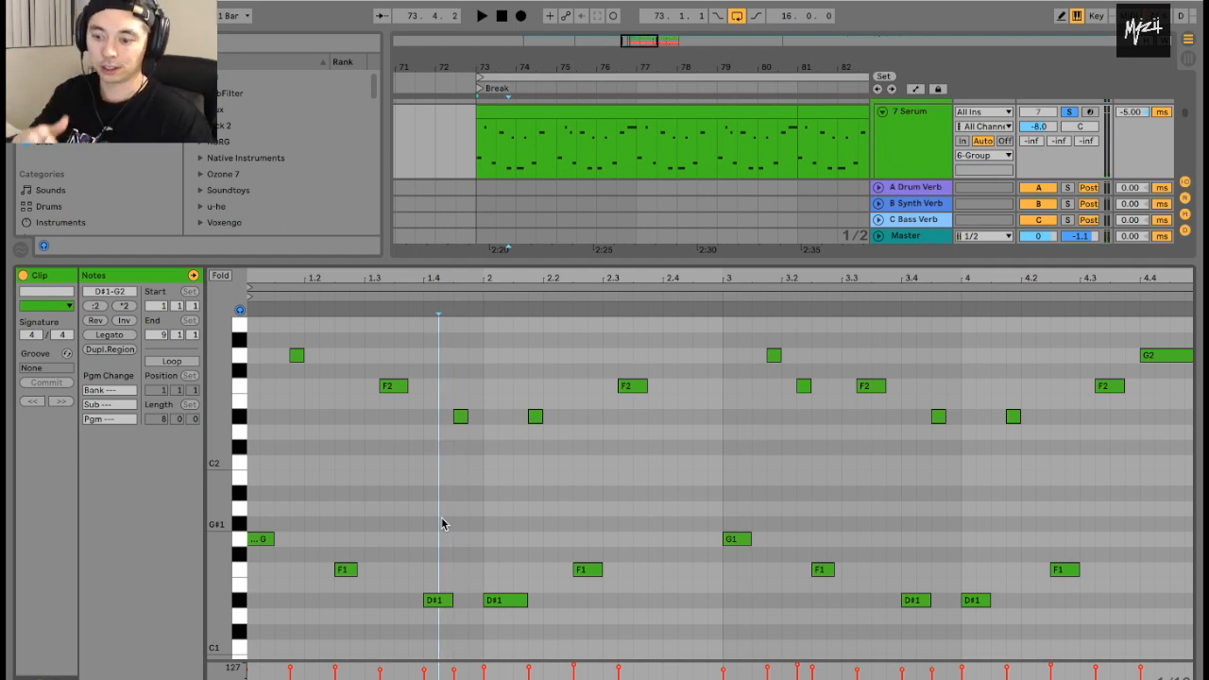
{"action": "mouse_move", "coordinate": [510, 541]}
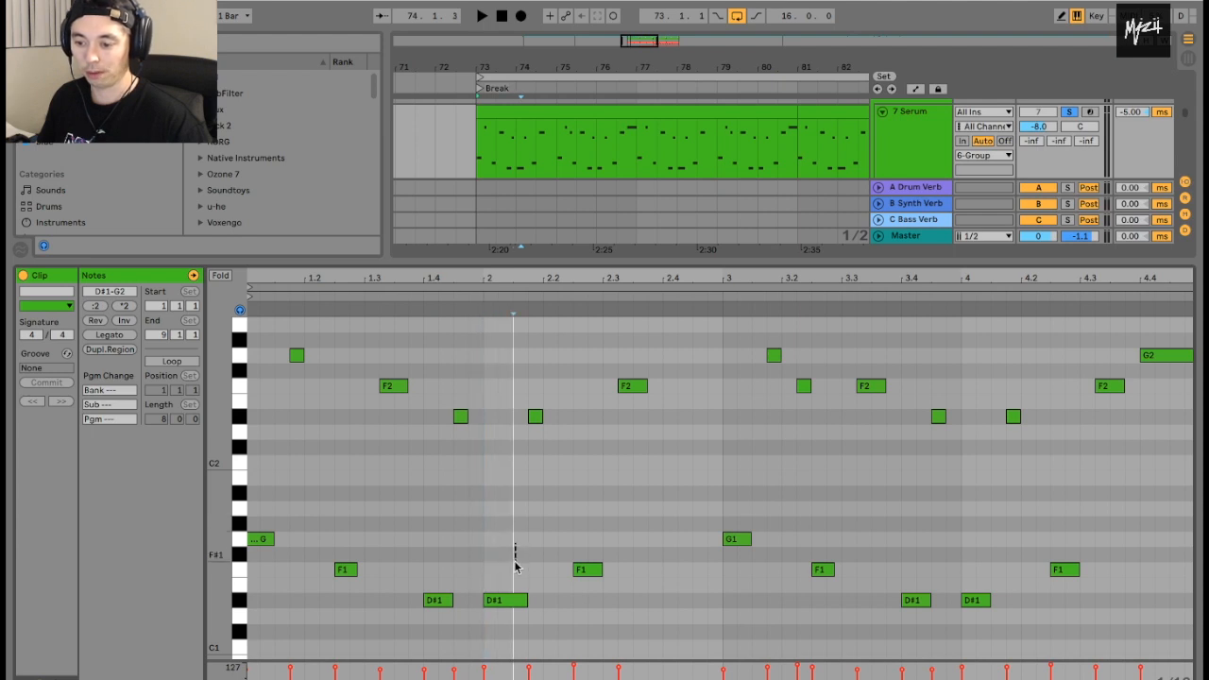
{"action": "left_click", "coordinate": [505, 601]}
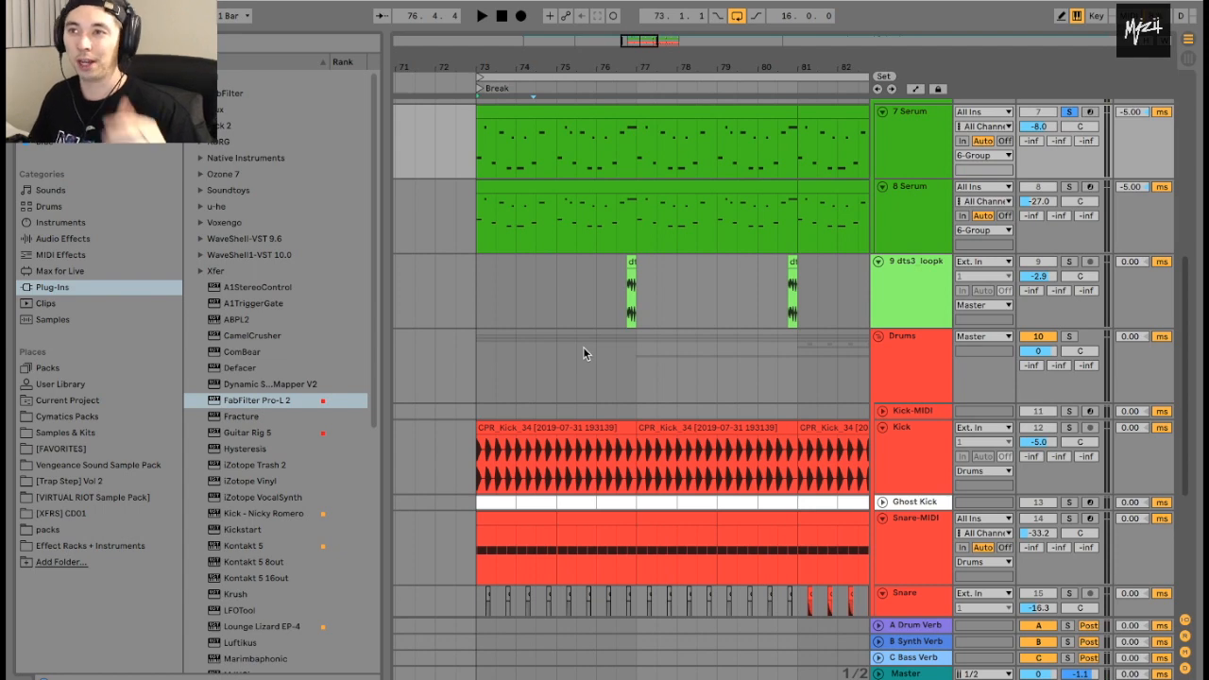
{"action": "mouse_move", "coordinate": [582, 367]}
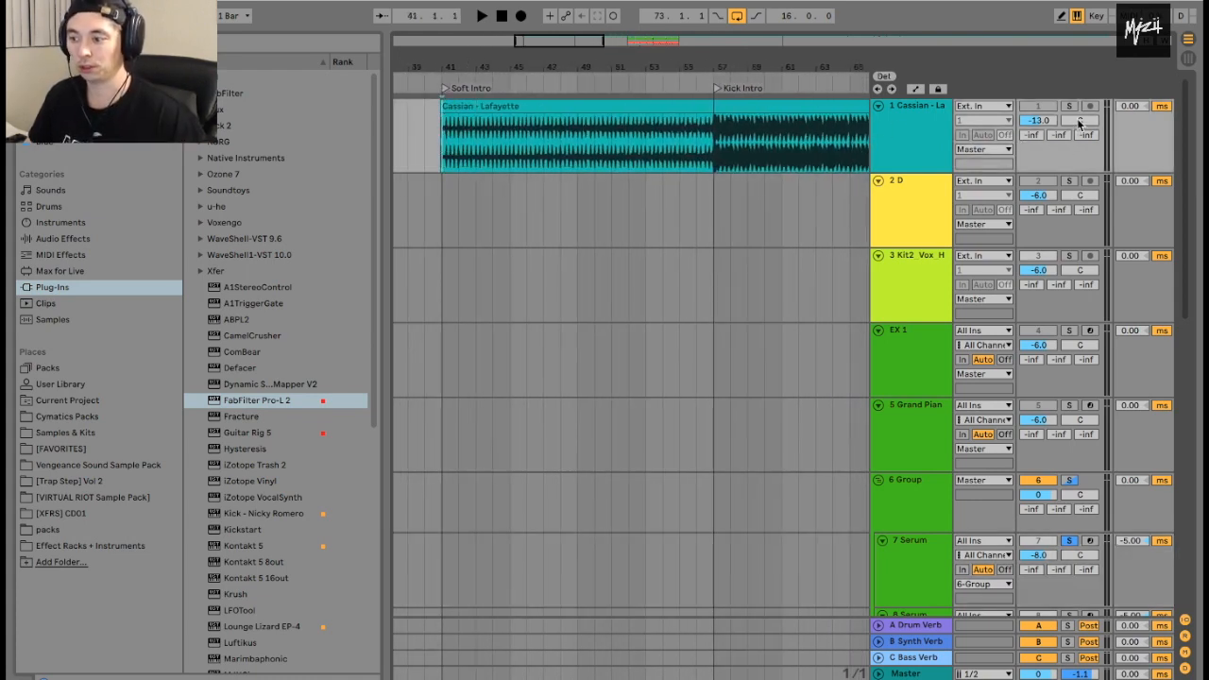
Step: Move along the locators from Soft Intro past Kick Intro to the Break section
{"action": "left_click", "coordinate": [1070, 105]}
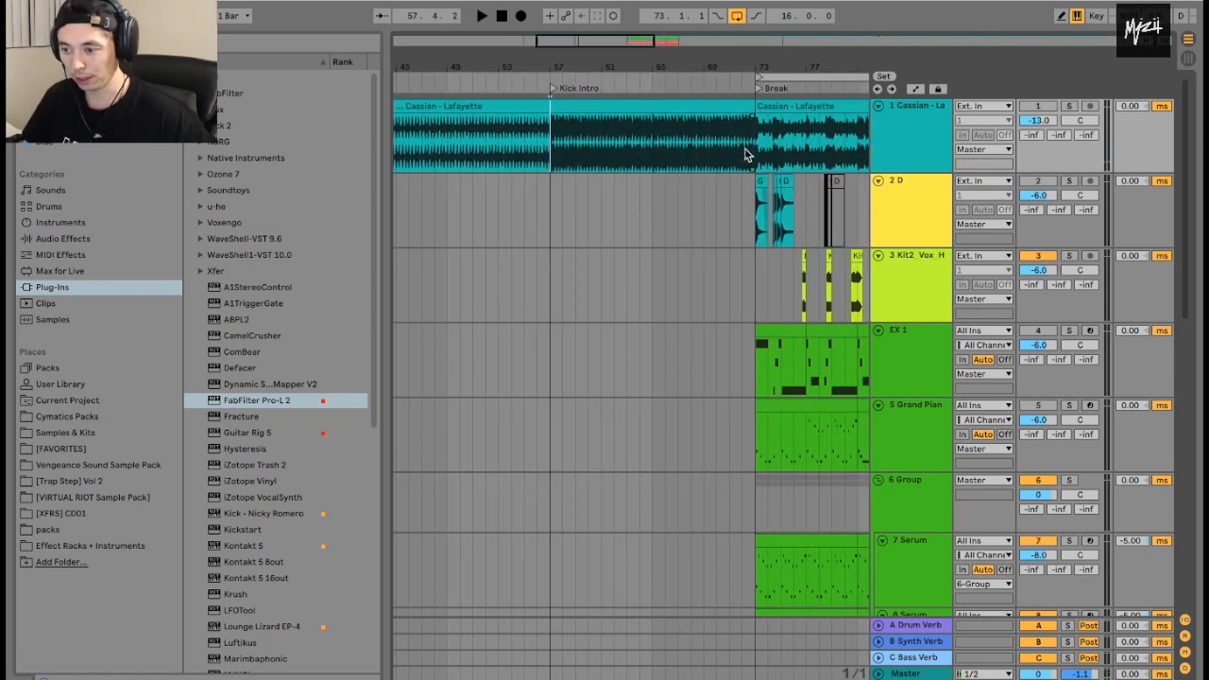
{"action": "left_click", "coordinate": [1070, 106]}
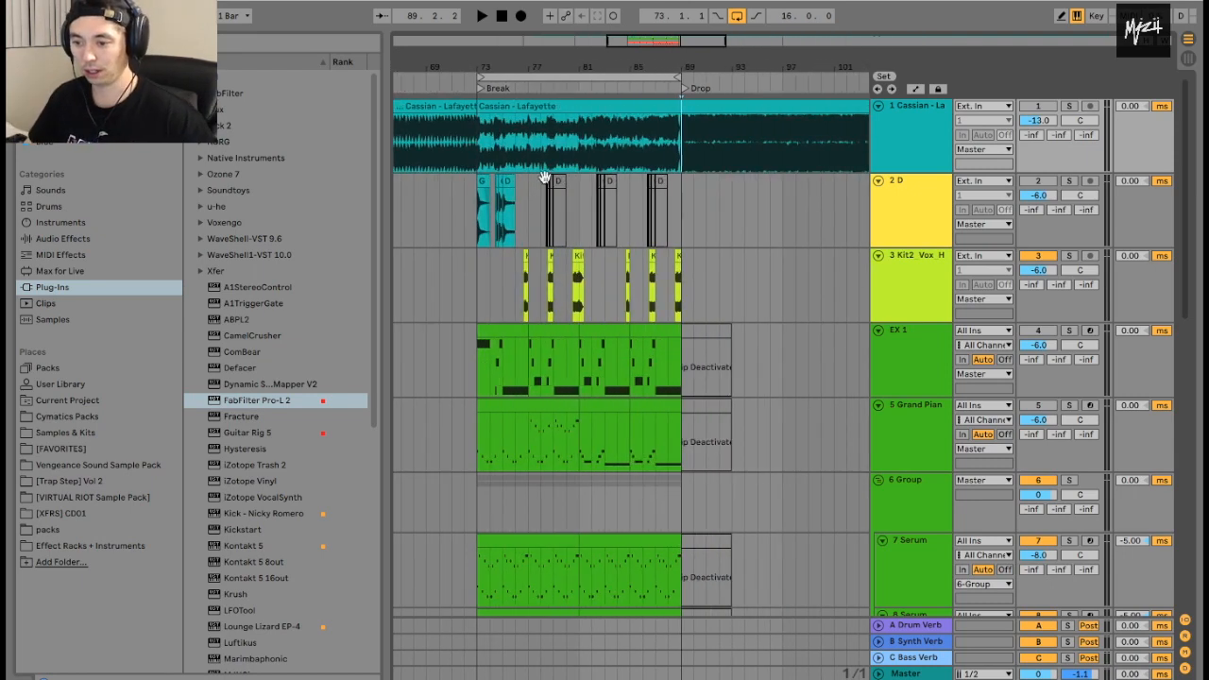
Step: Go to the Break locator and scroll down to the Serum and drum tracks
{"action": "left_click", "coordinate": [557, 209]}
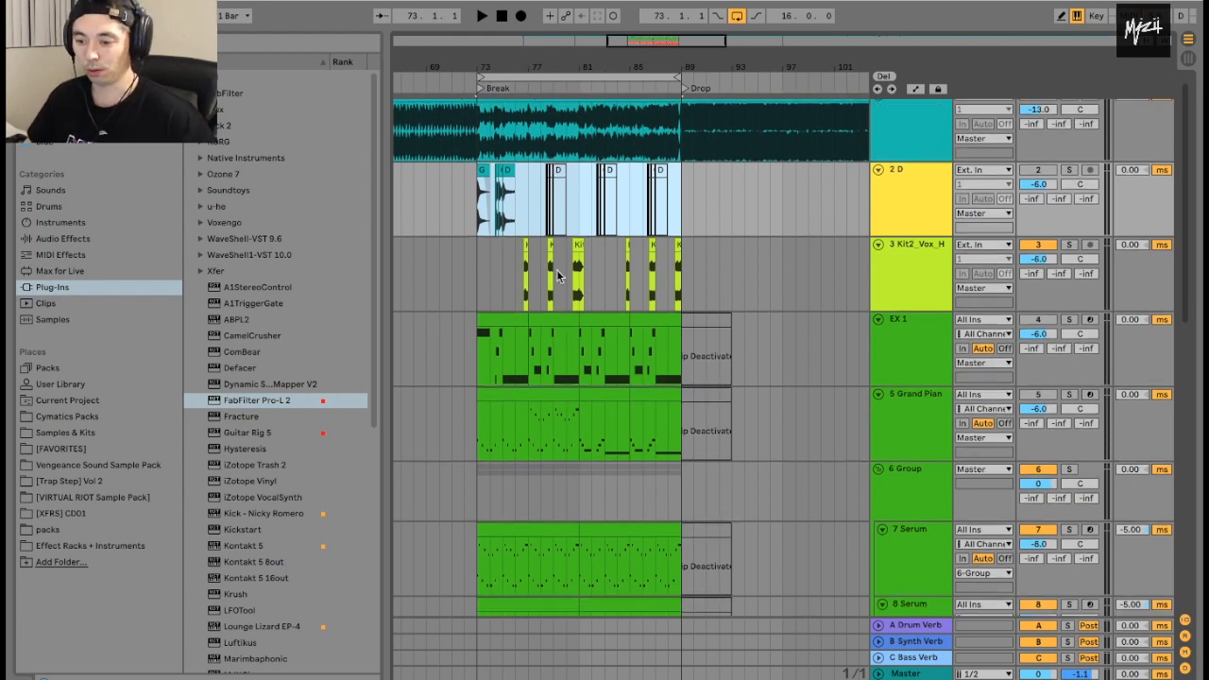
{"action": "scroll", "scroll_direction": "down", "scroll_amount": 3}
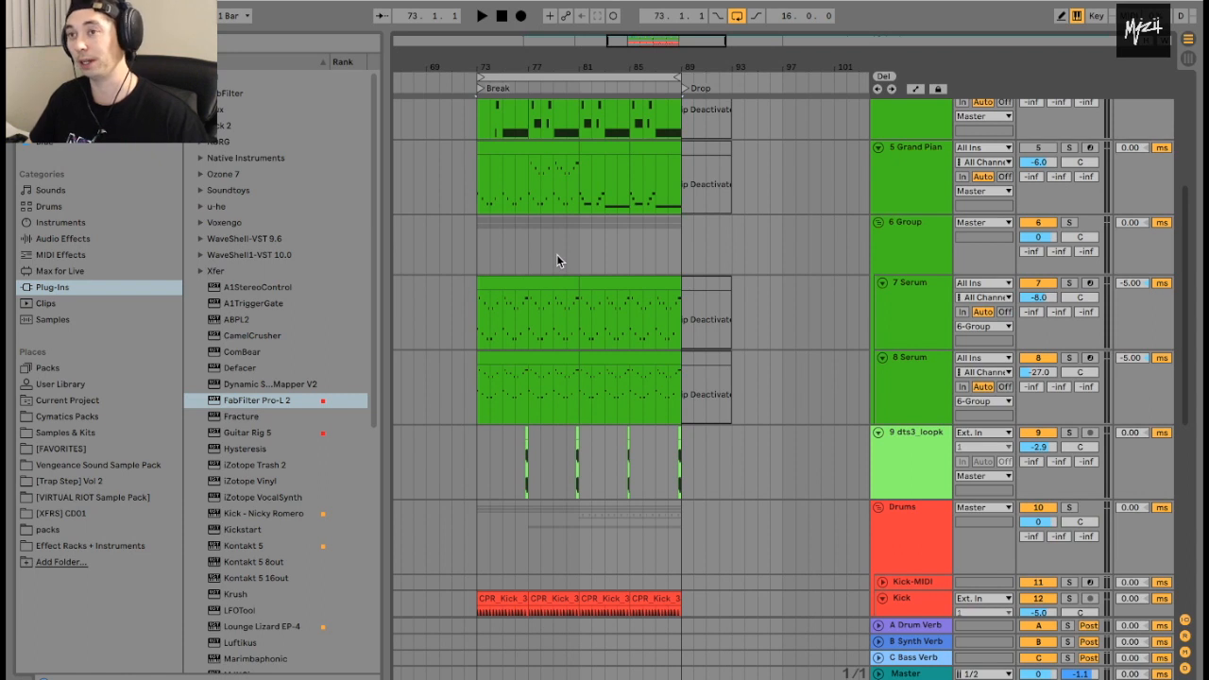
{"action": "mouse_move", "coordinate": [552, 255]}
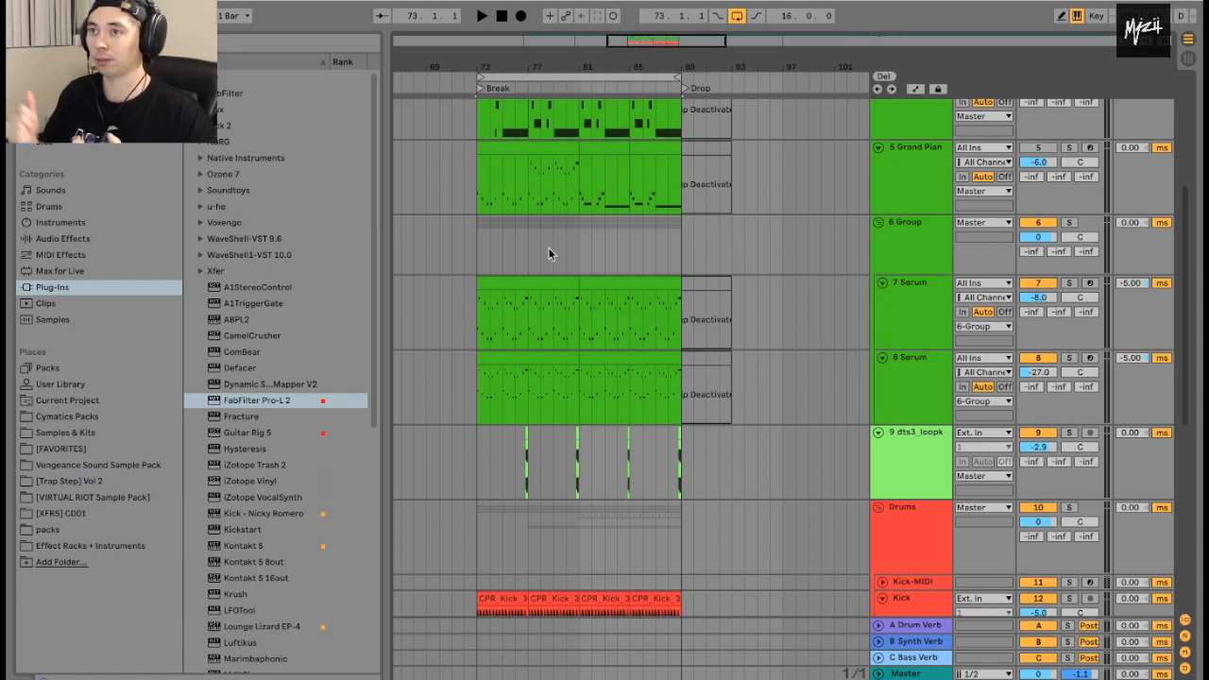